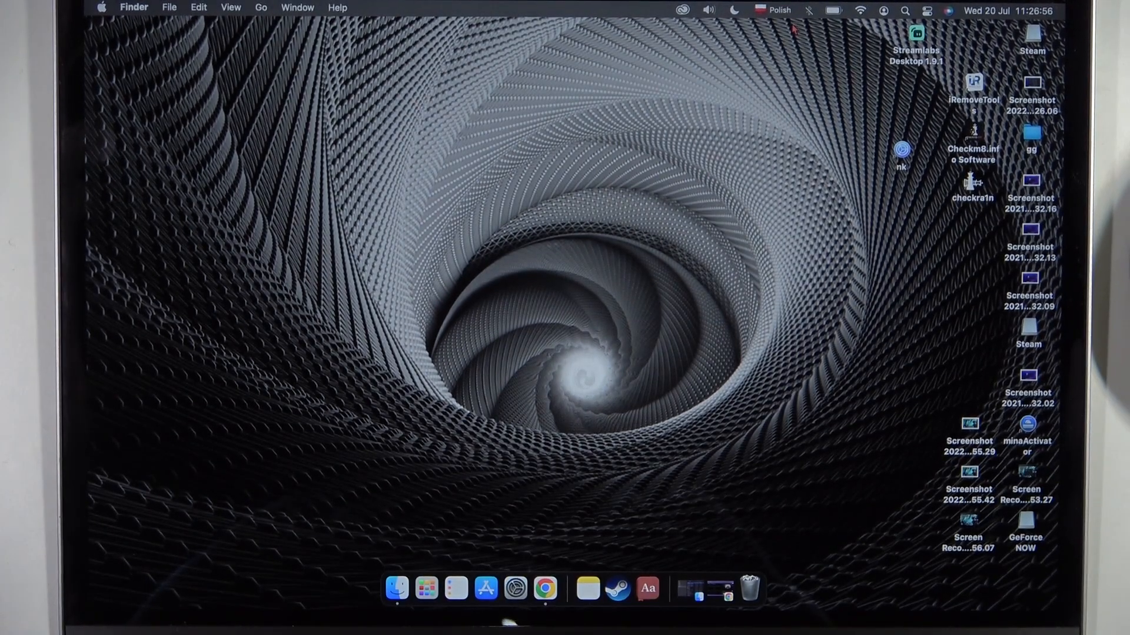
Reach Bluetooth Preferences from the menu-bar Bluetooth icon, showing Bluetooth off.
{"action": "left_click", "coordinate": [810, 10]}
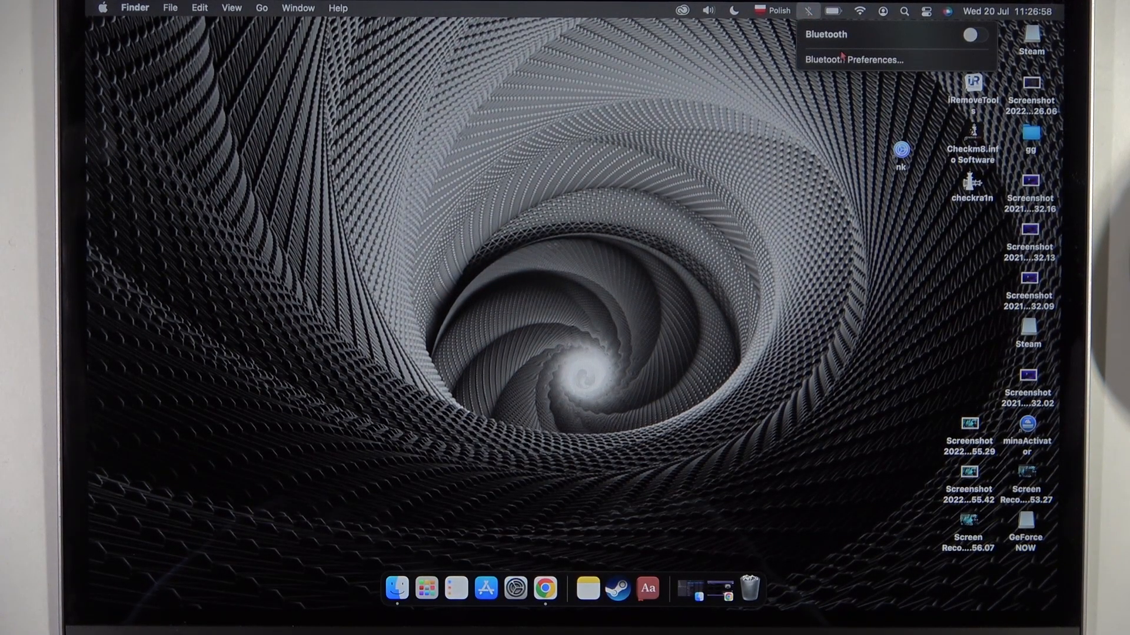
{"action": "left_click", "coordinate": [852, 60]}
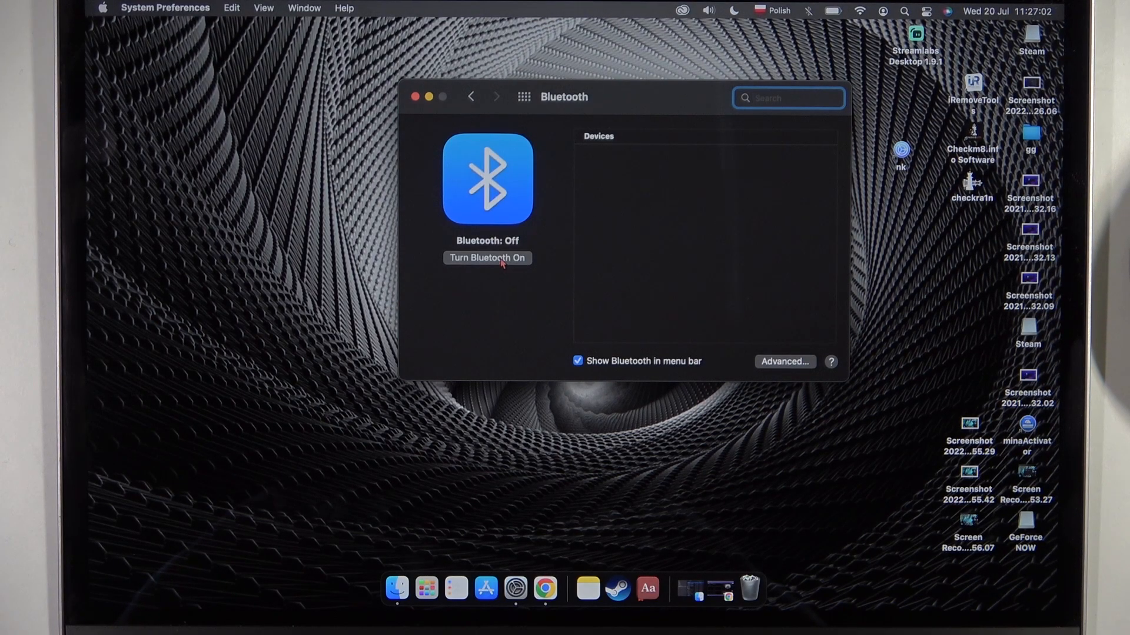
Turn Bluetooth on, connect the Philips TAH8505BK headphones, and return to all preferences.
{"action": "left_click", "coordinate": [487, 258]}
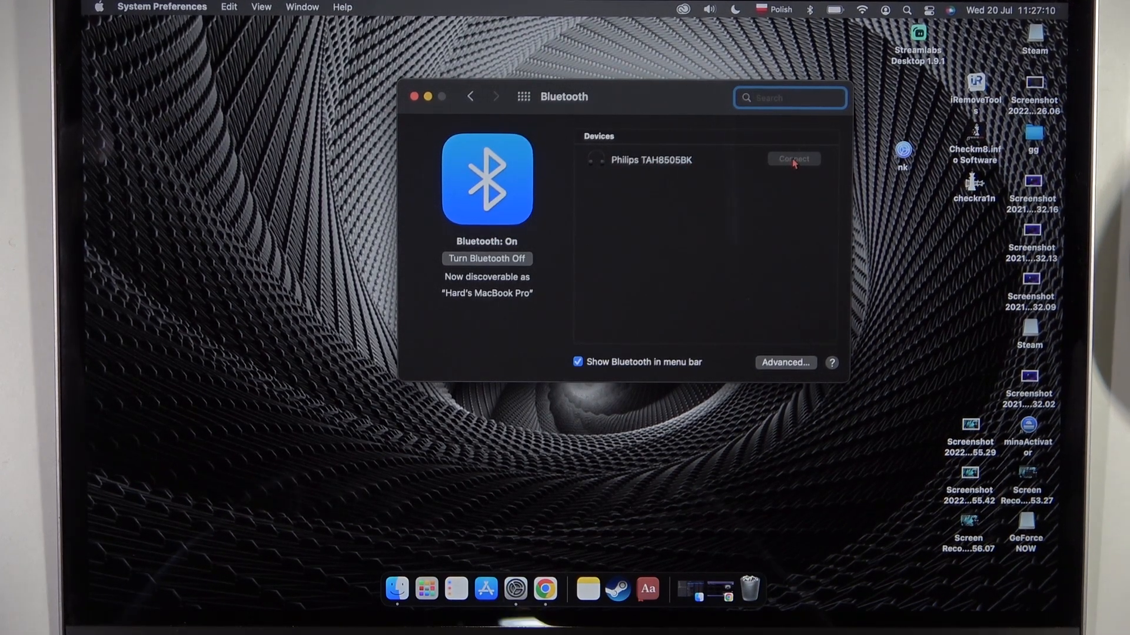
{"action": "left_click", "coordinate": [792, 159]}
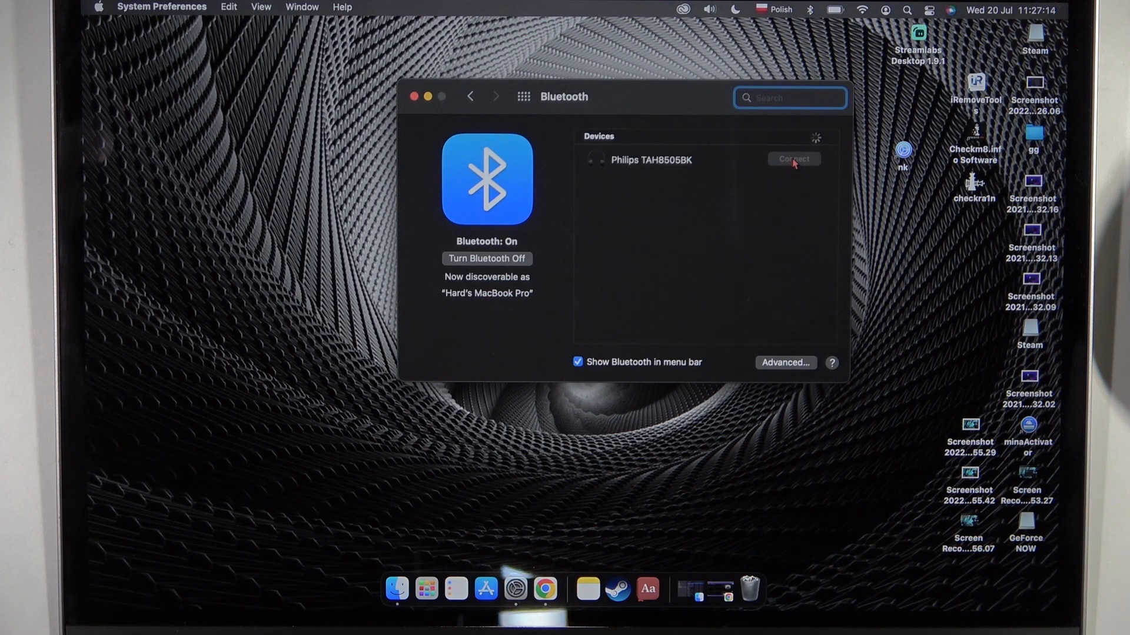
{"action": "left_click", "coordinate": [792, 159]}
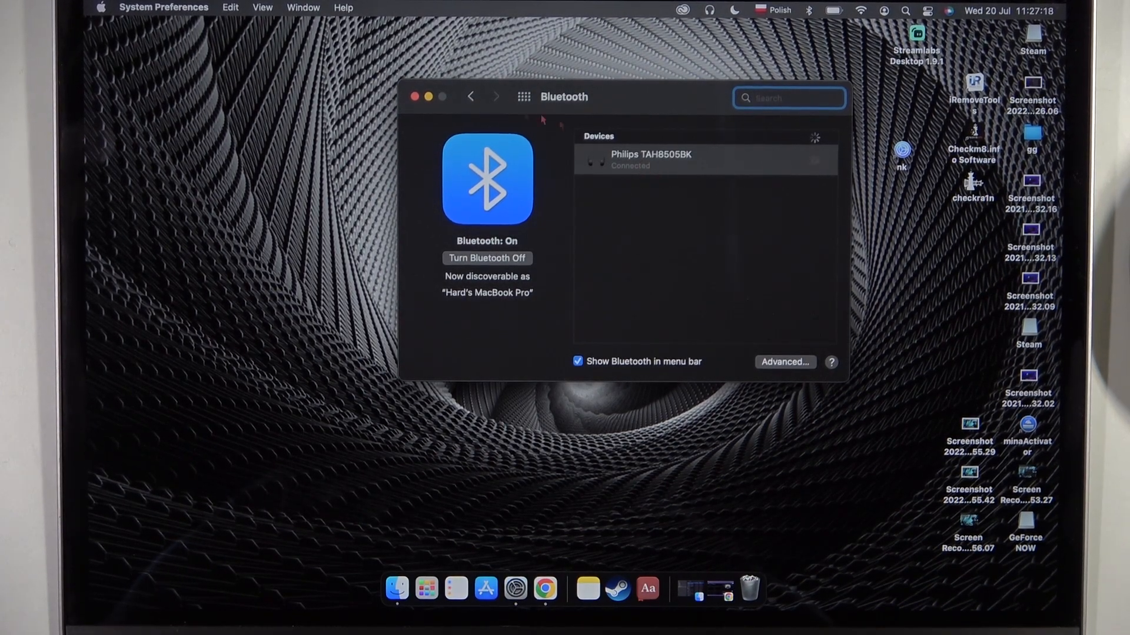
{"action": "left_click", "coordinate": [470, 97]}
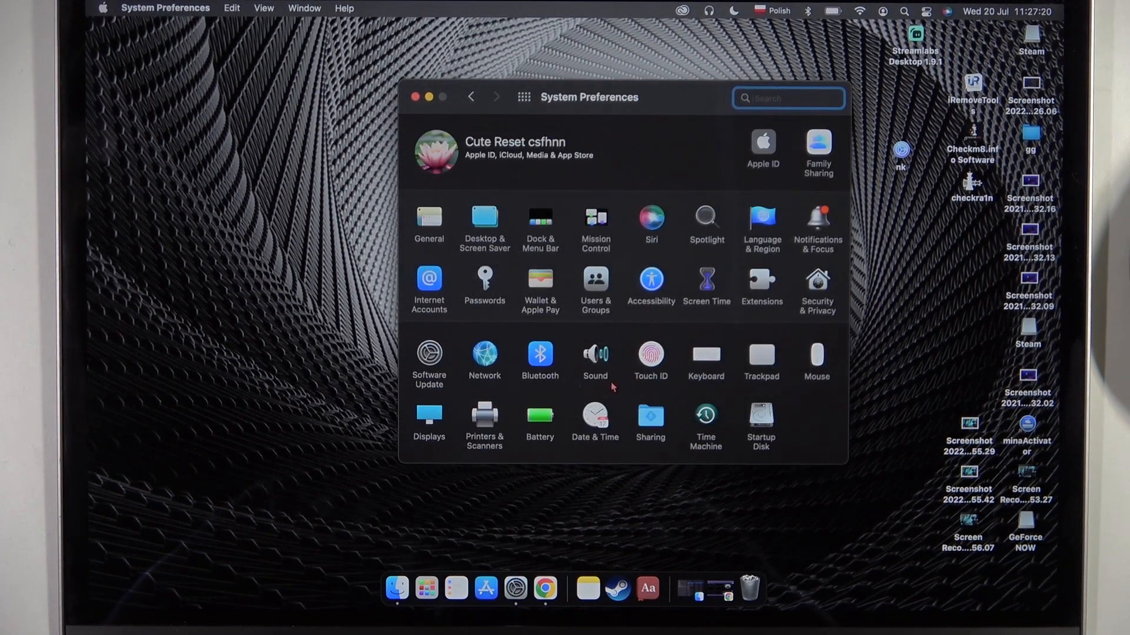
In Sound > Output, select Philips TAH8505BK as the sound output device.
{"action": "left_click", "coordinate": [596, 354]}
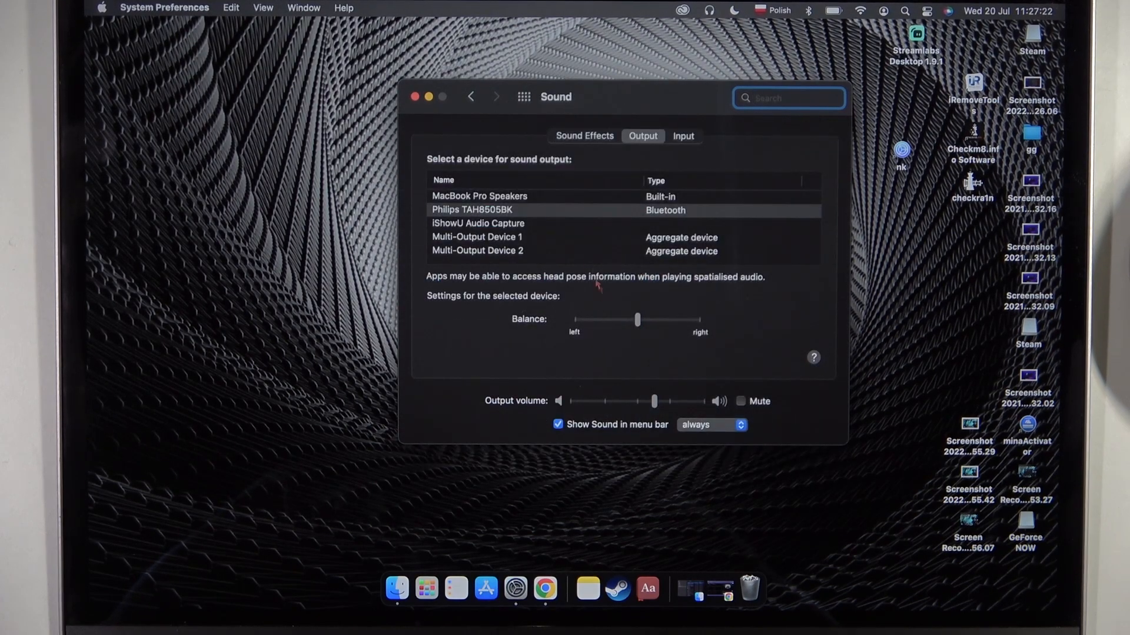
{"action": "left_click", "coordinate": [479, 197]}
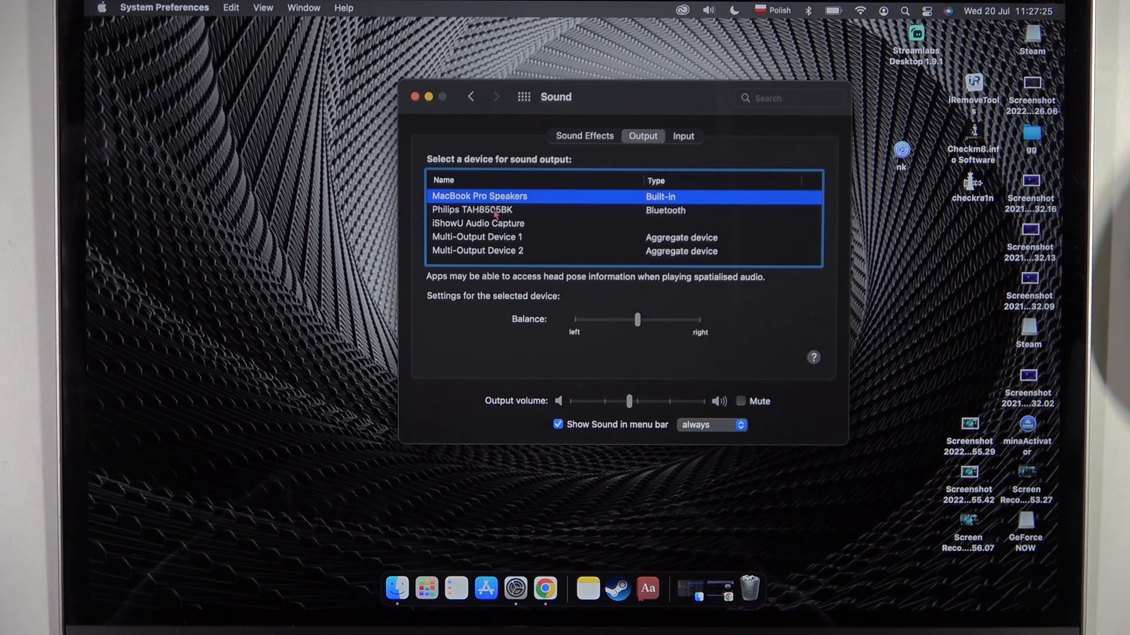
{"action": "left_click", "coordinate": [474, 210]}
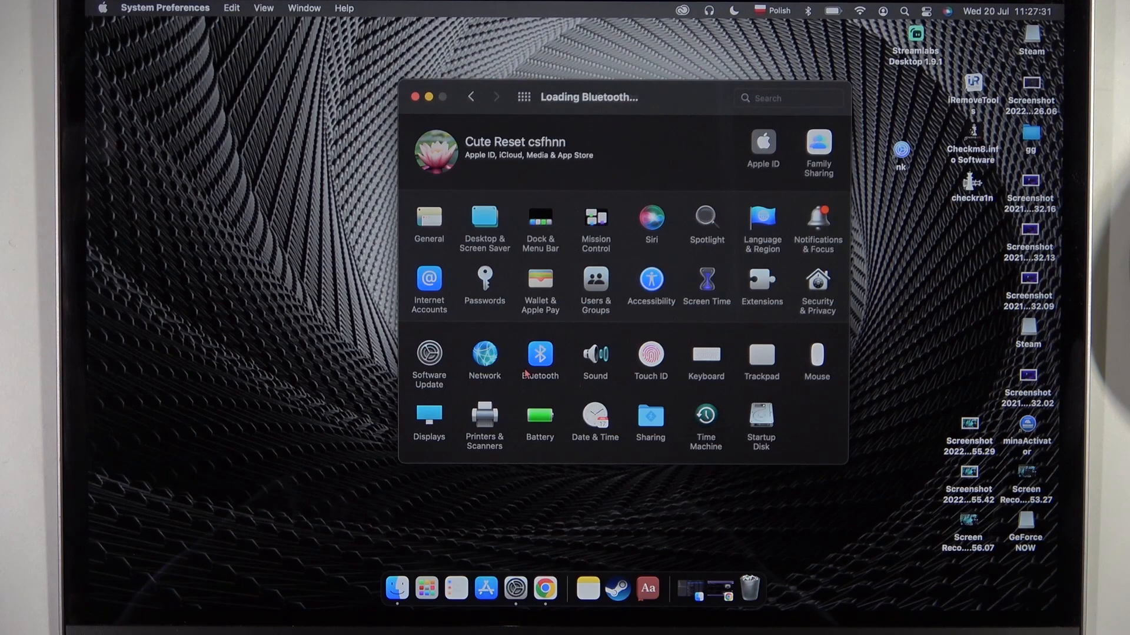
In Bluetooth, start removing the Philips headphones to show the confirmation.
{"action": "left_click", "coordinate": [540, 354]}
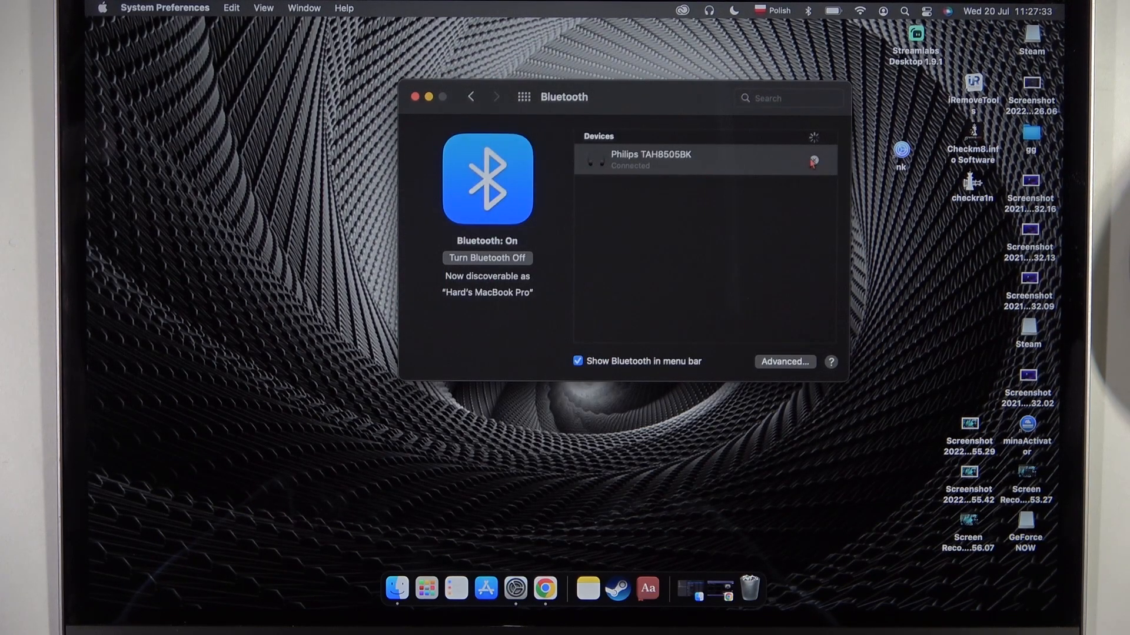
{"action": "left_click", "coordinate": [813, 163]}
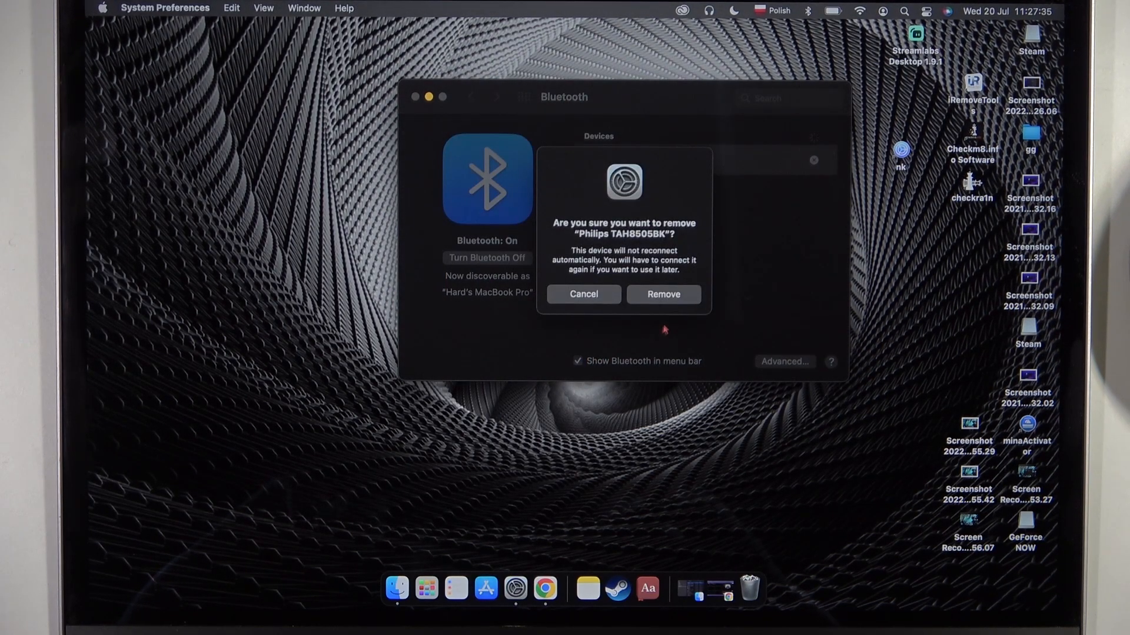